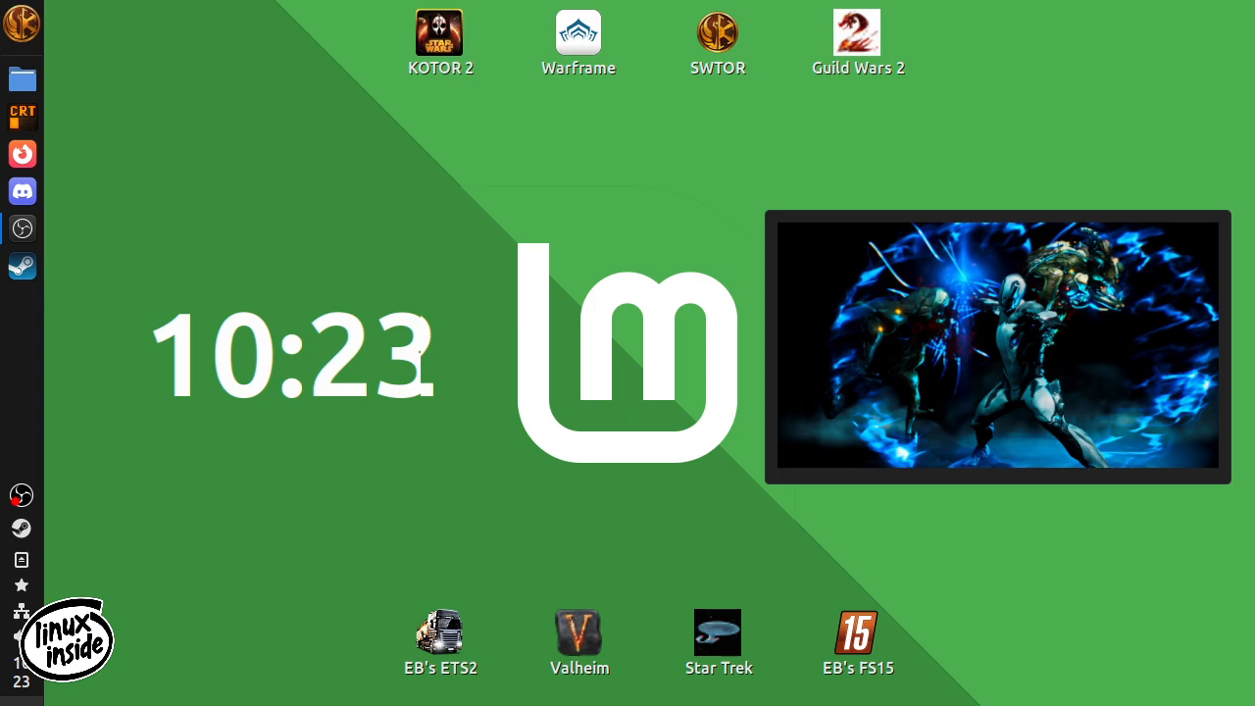
Show the Games category of the Cinnamon menu with installed titles like EVE Online and Fallout.
click(21, 24)
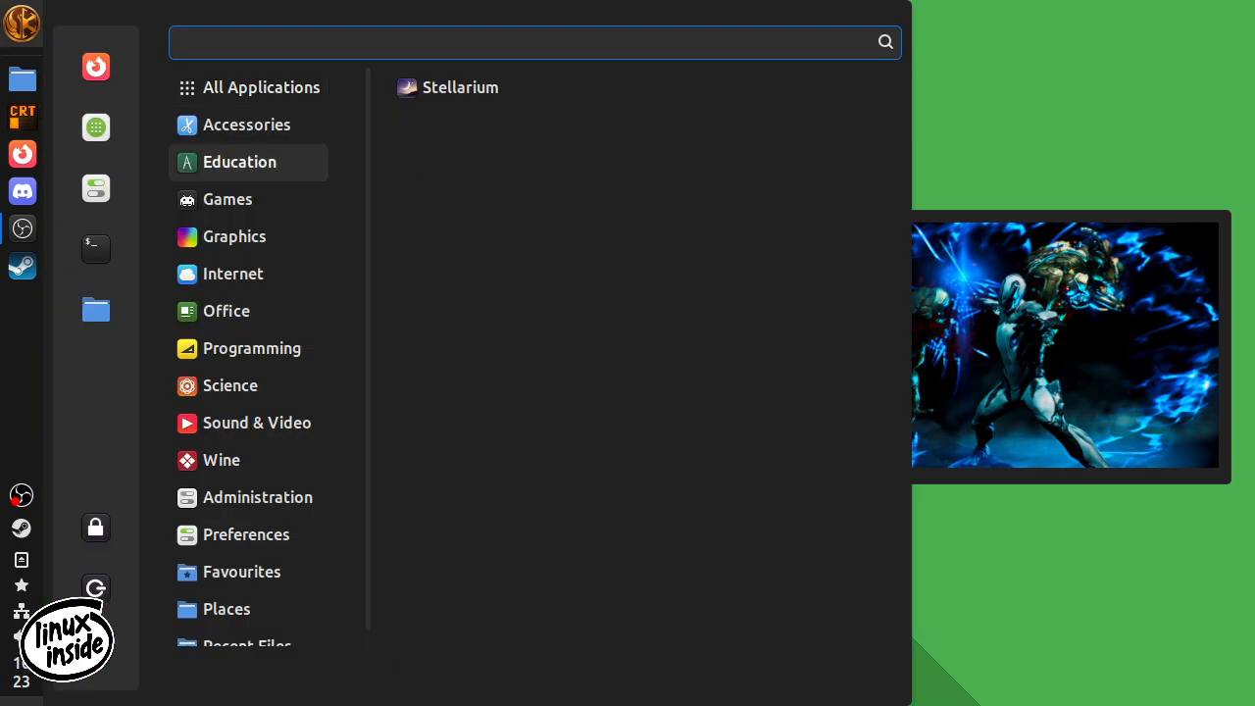
click(227, 199)
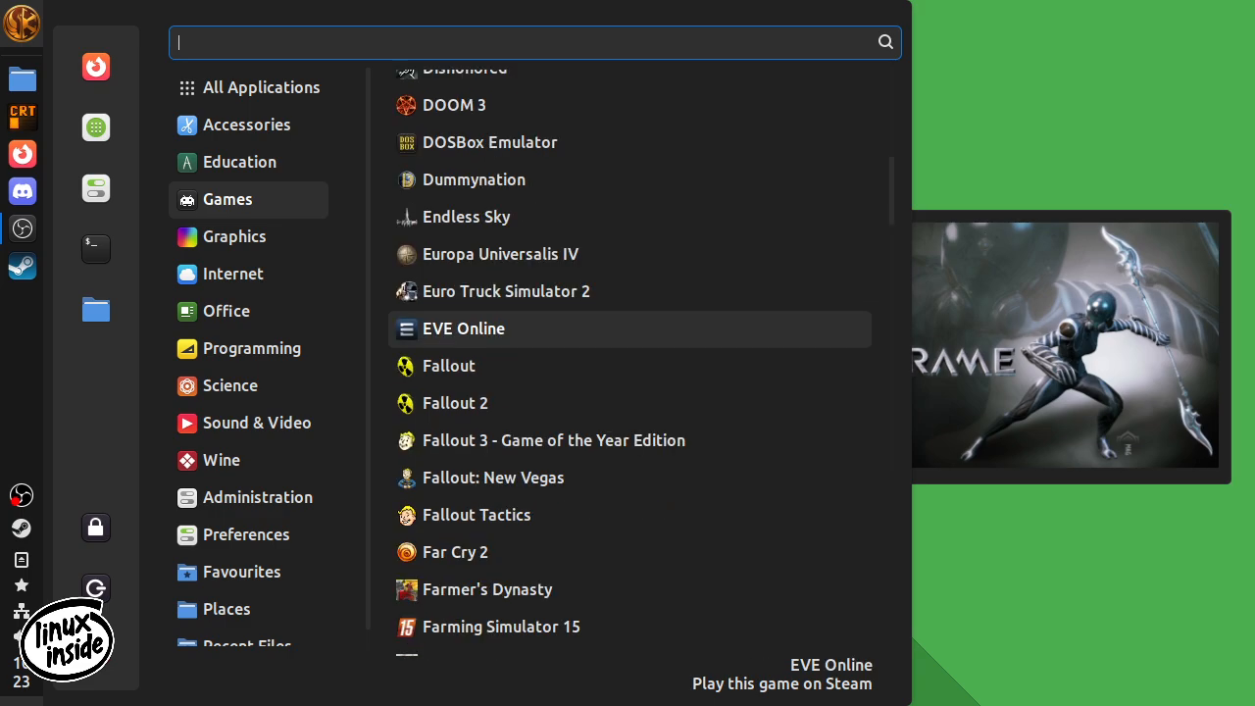
Scroll down the Games list to reach Knights of the Old Republic II and start it through Steam.
scroll(down, 3)
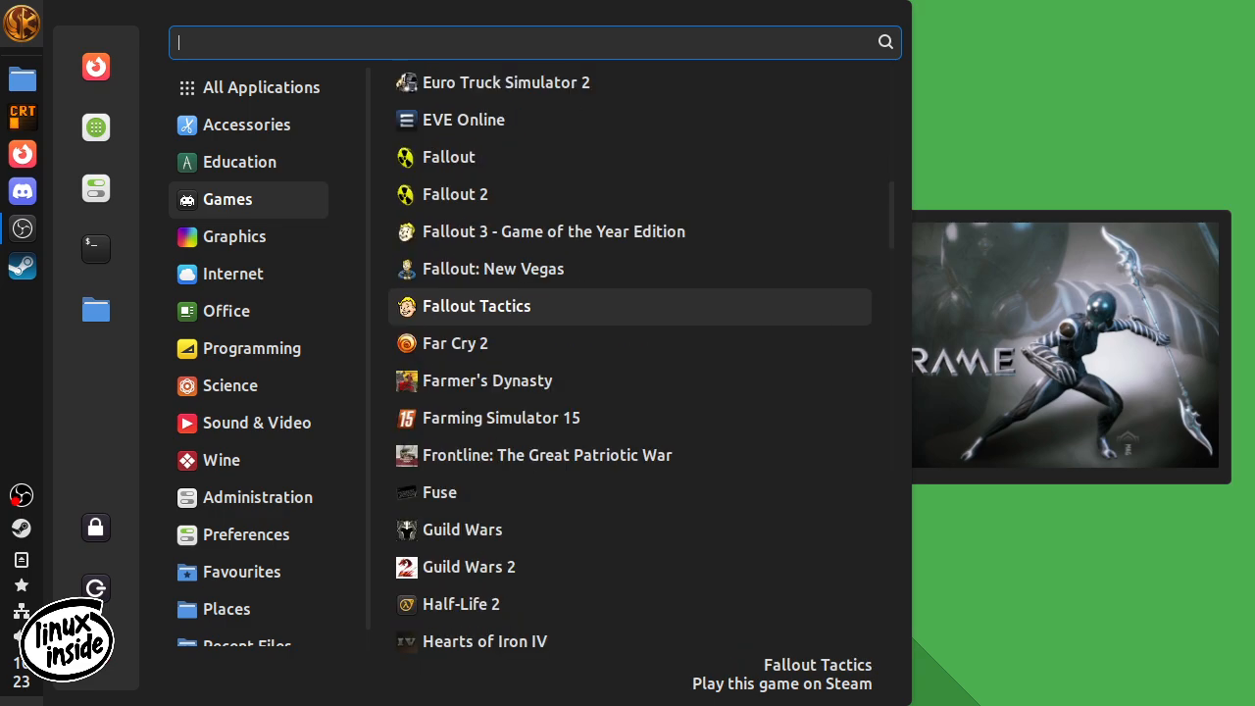
scroll(down, 3)
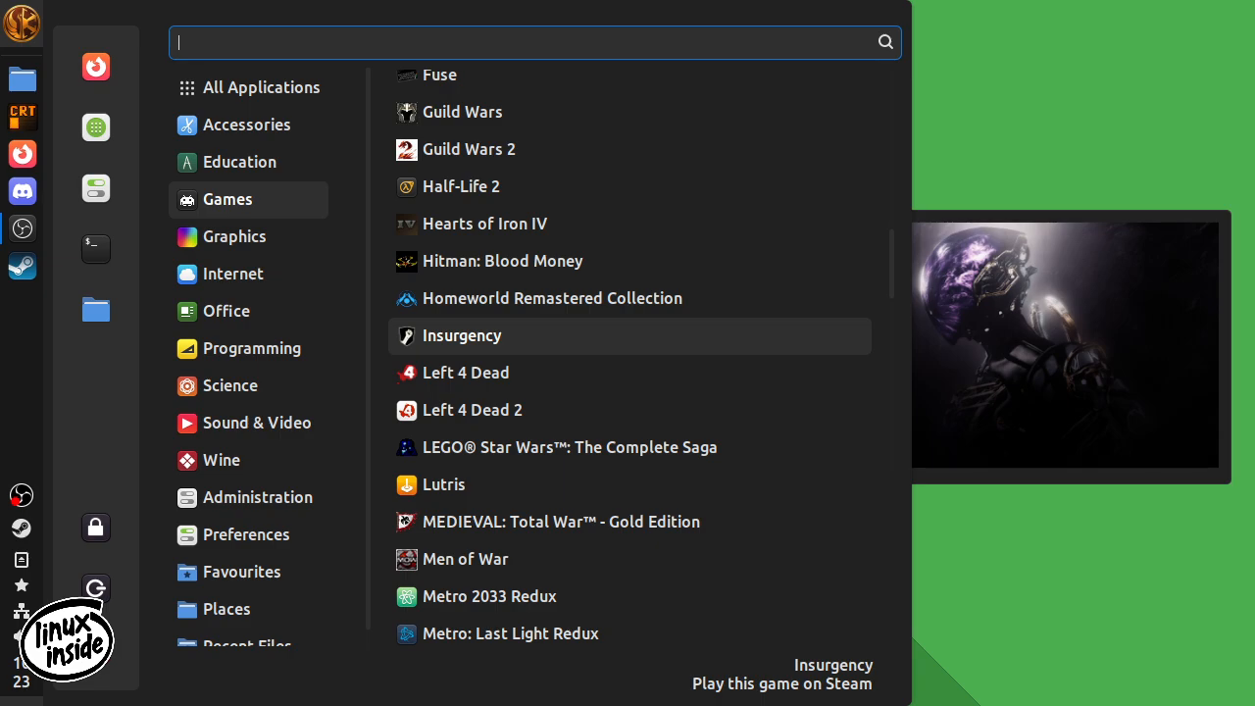
scroll(down, 3)
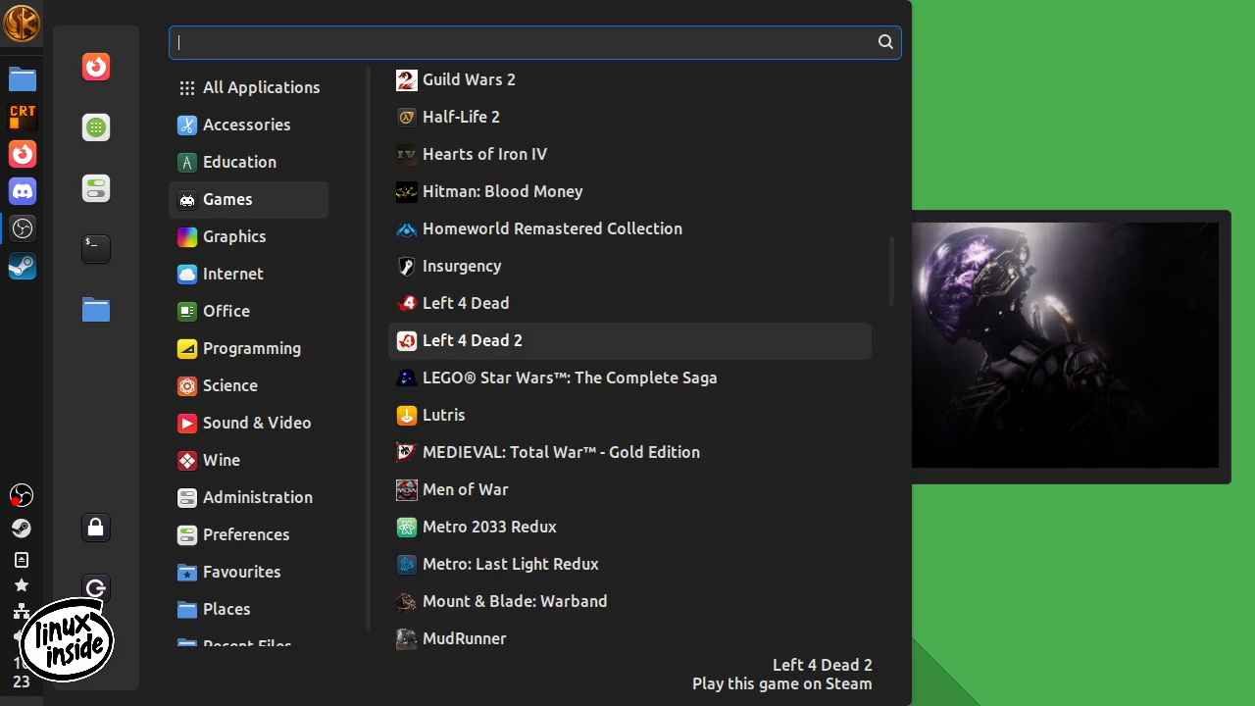
scroll(down, 3)
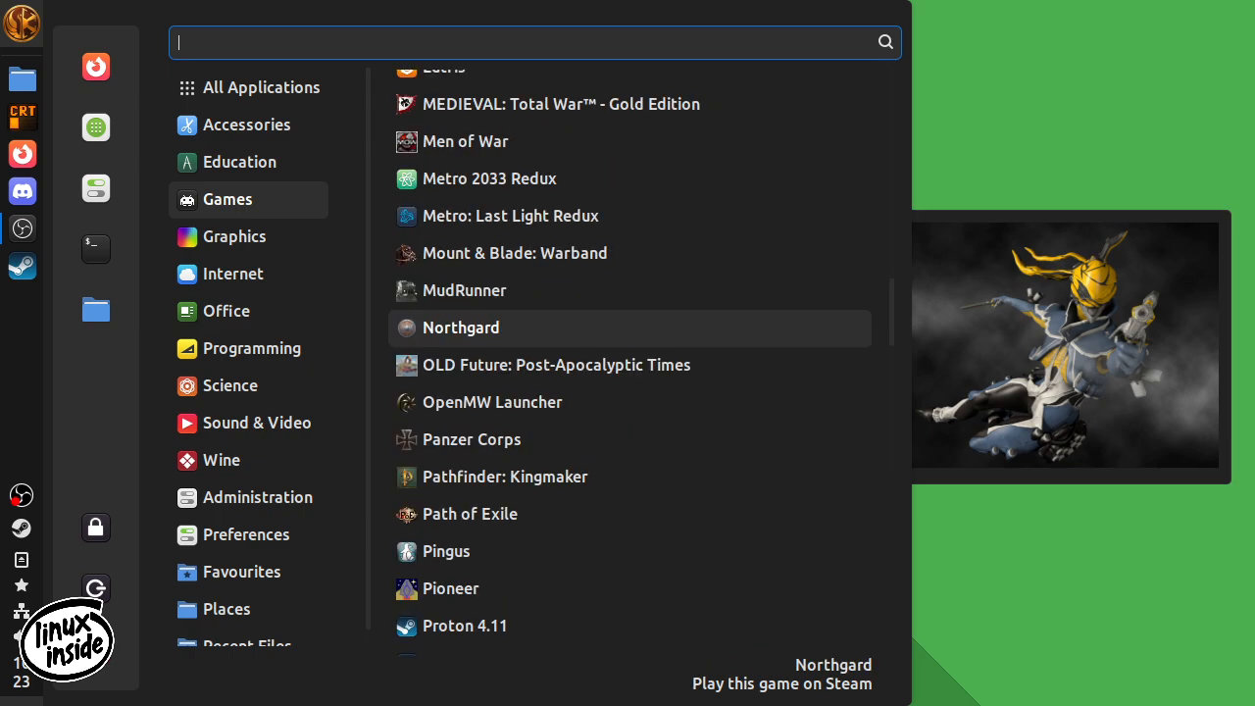
scroll(down, 3)
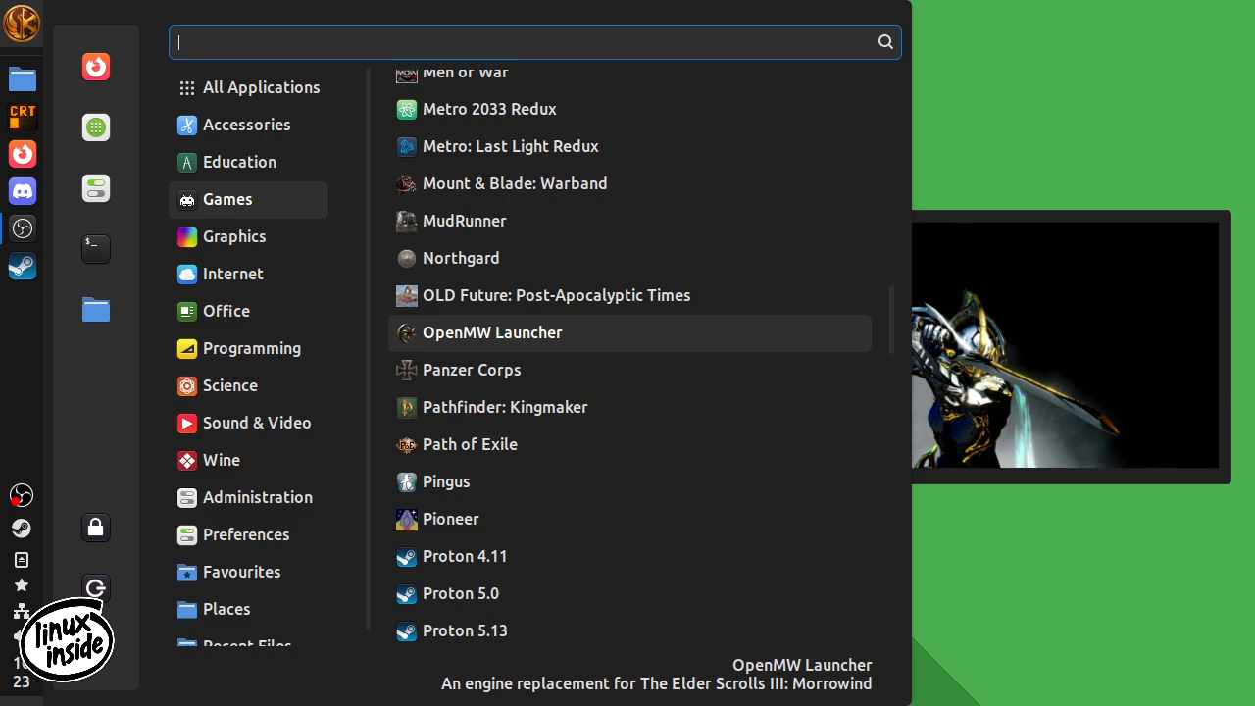
scroll(down, 3)
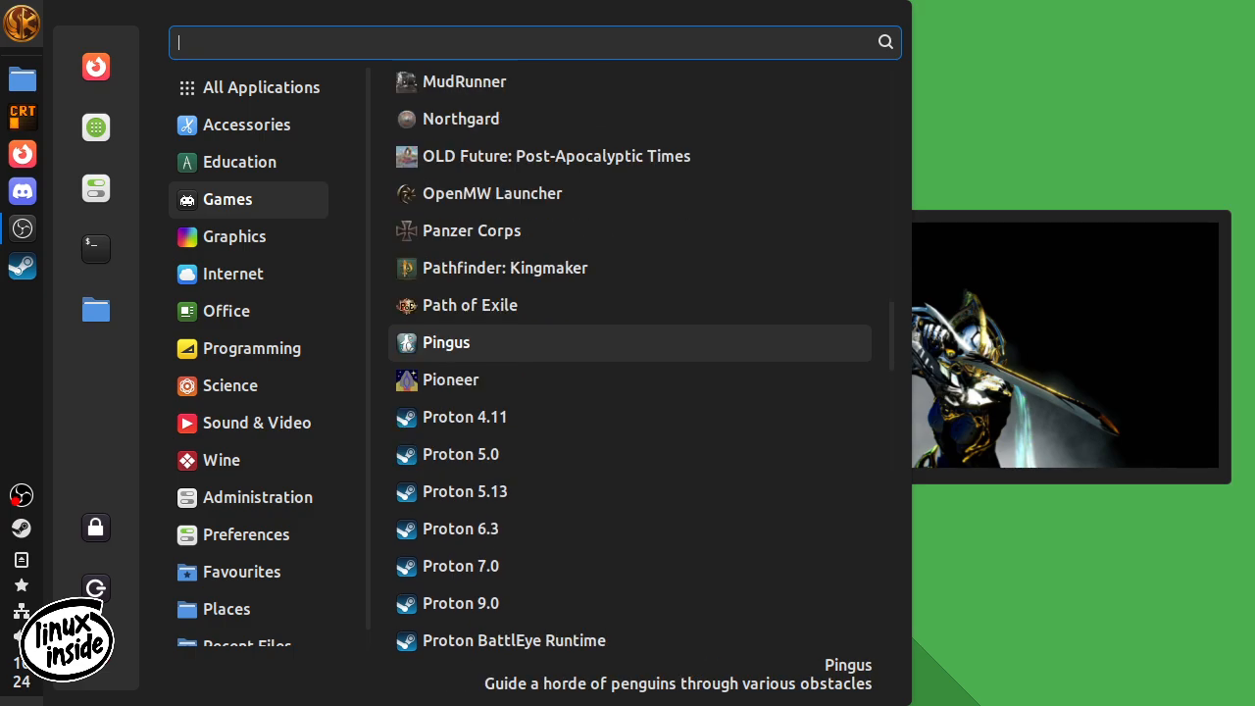
scroll(down, 3)
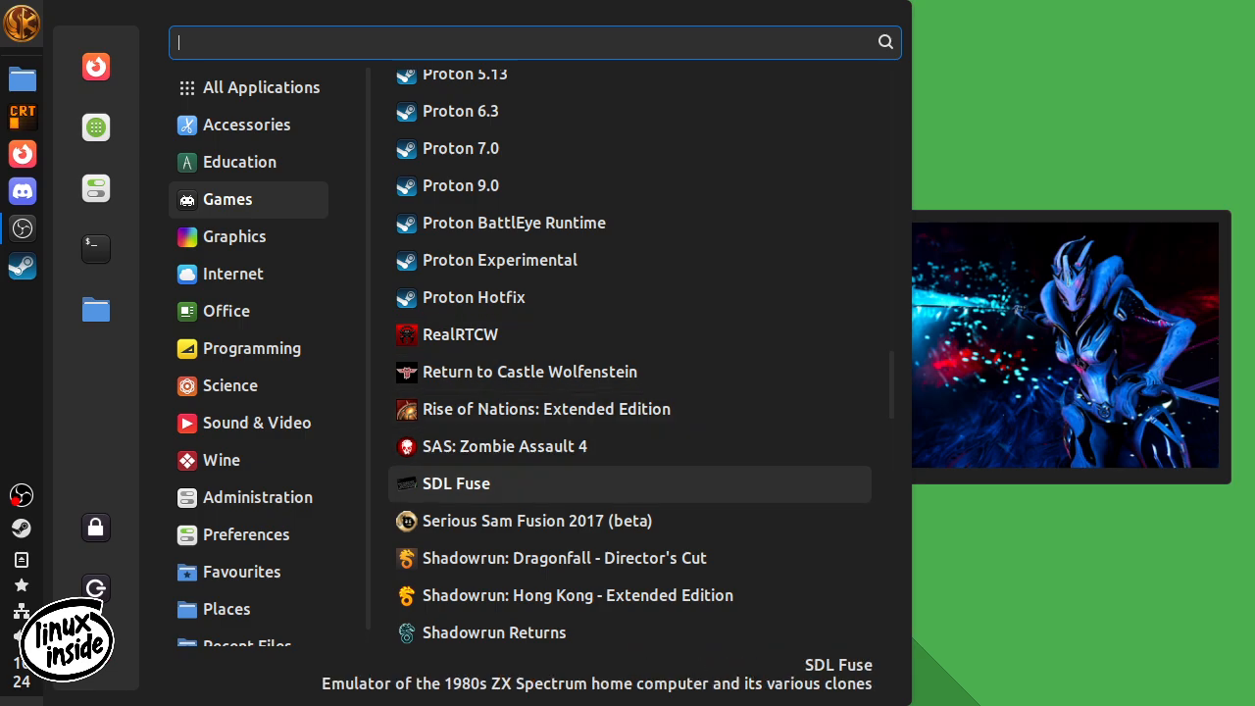
scroll(down, 3)
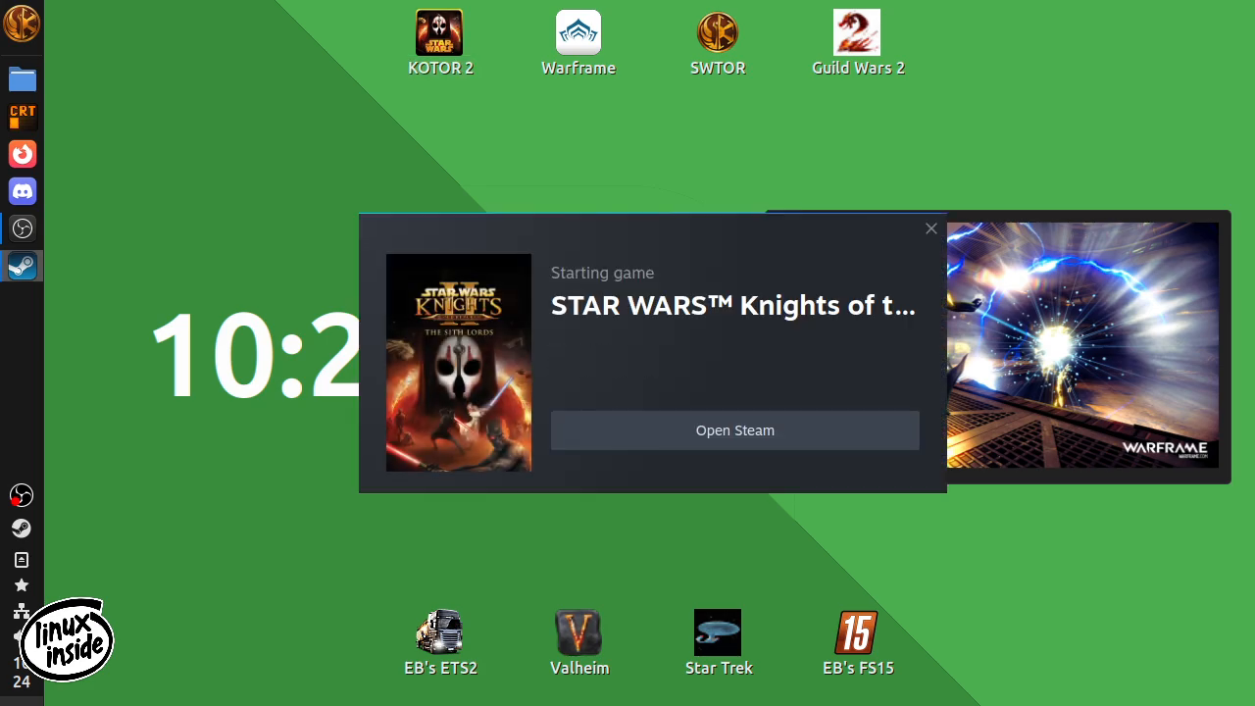
Dismiss Steam's starting-game notice and launch KOTOR 2 from its desktop shortcut.
click(930, 229)
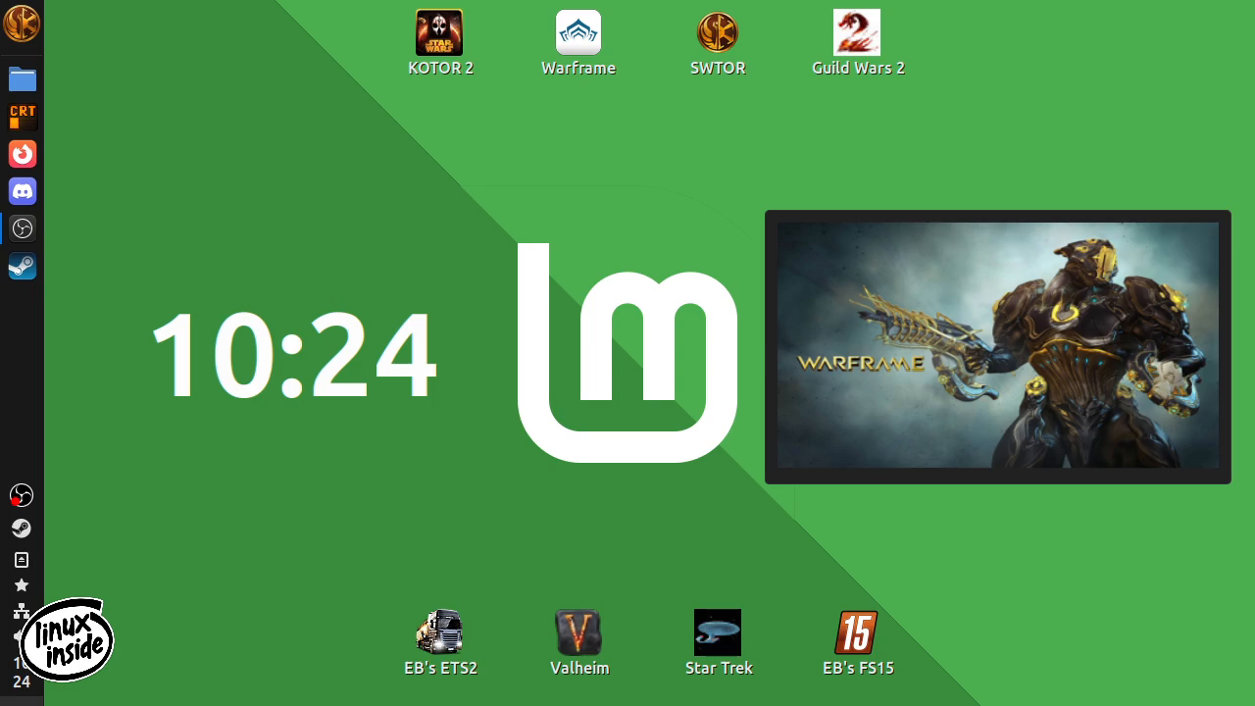
double_click(441, 32)
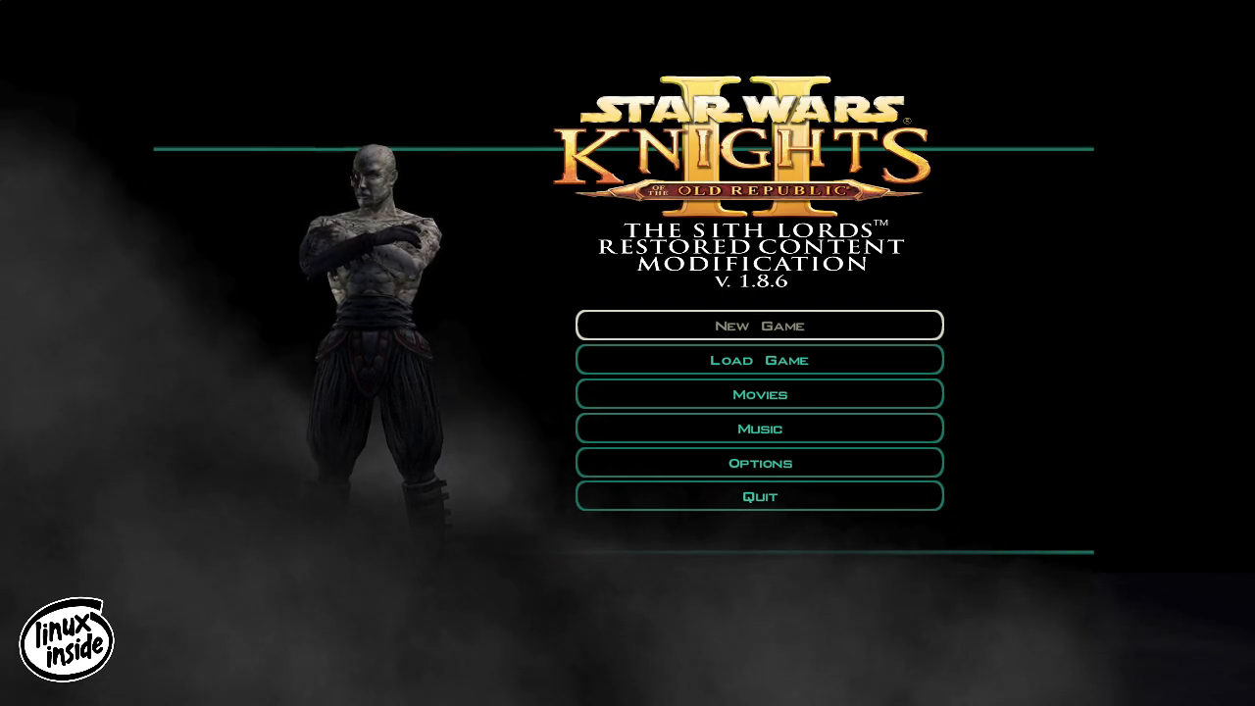
mouse_move(759, 360)
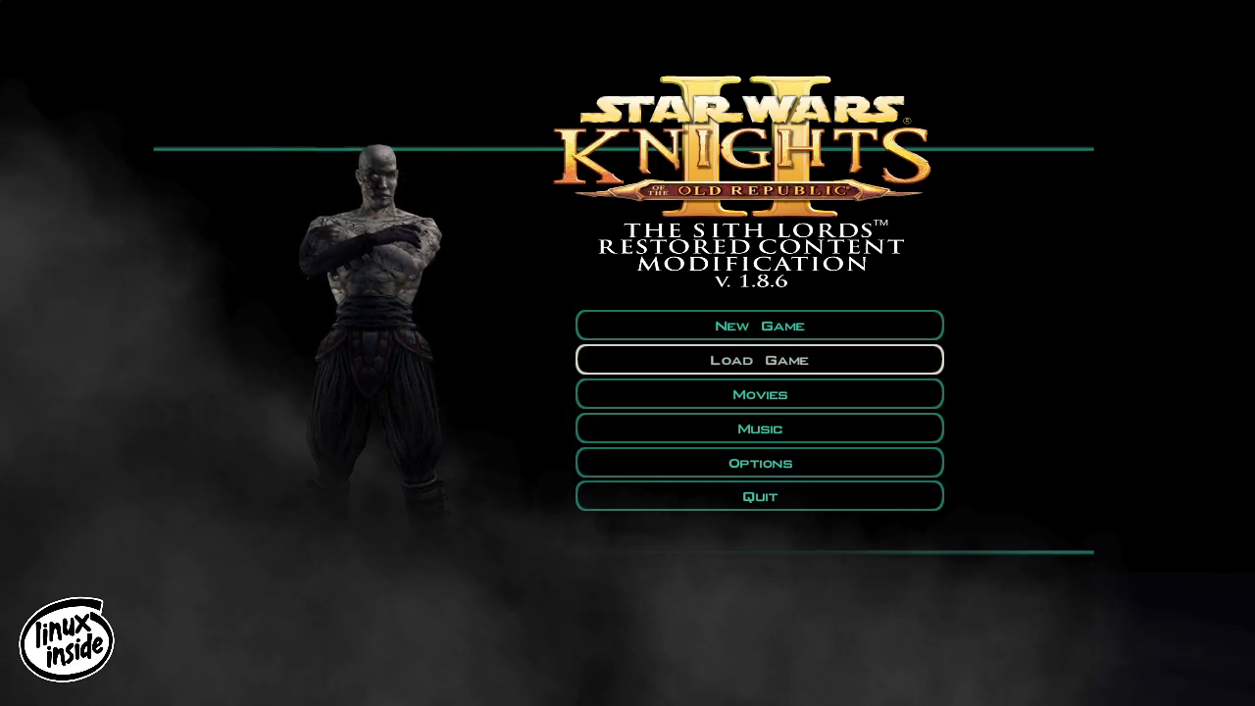
Load the '[Modded] 4 : Broken Ebeez' save and confirm without saving the current game.
click(758, 359)
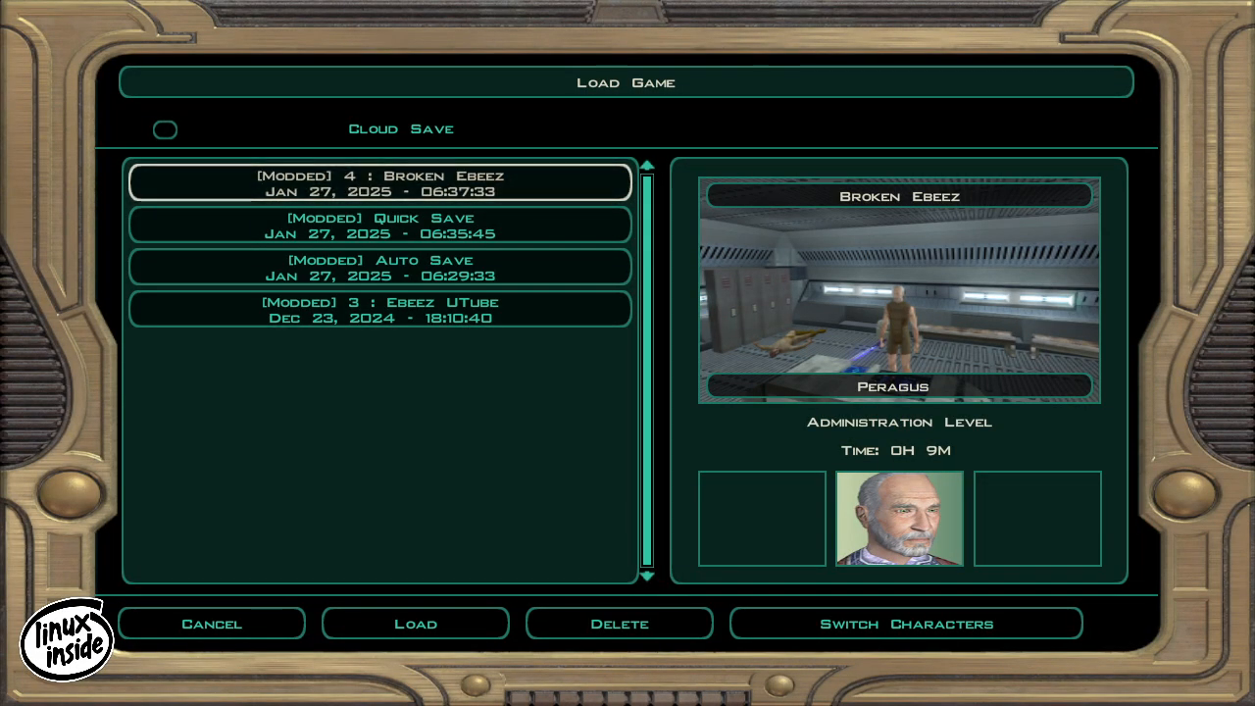
click(380, 309)
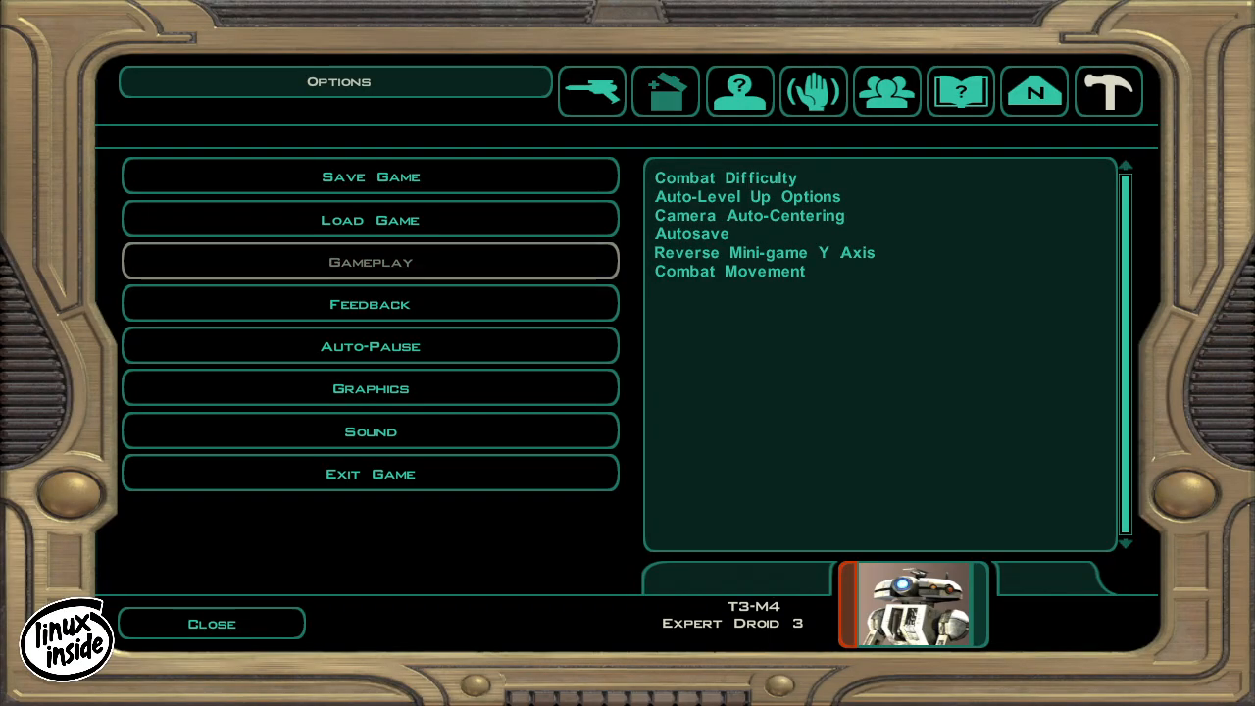
click(370, 219)
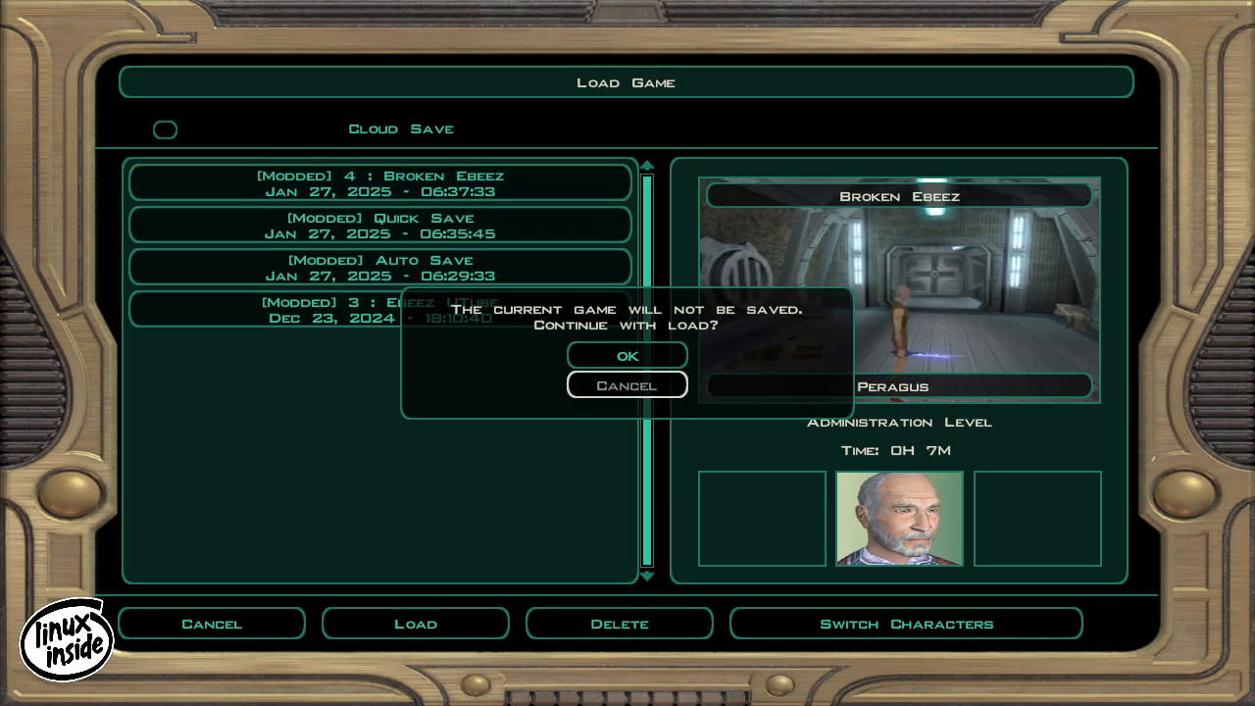
click(627, 355)
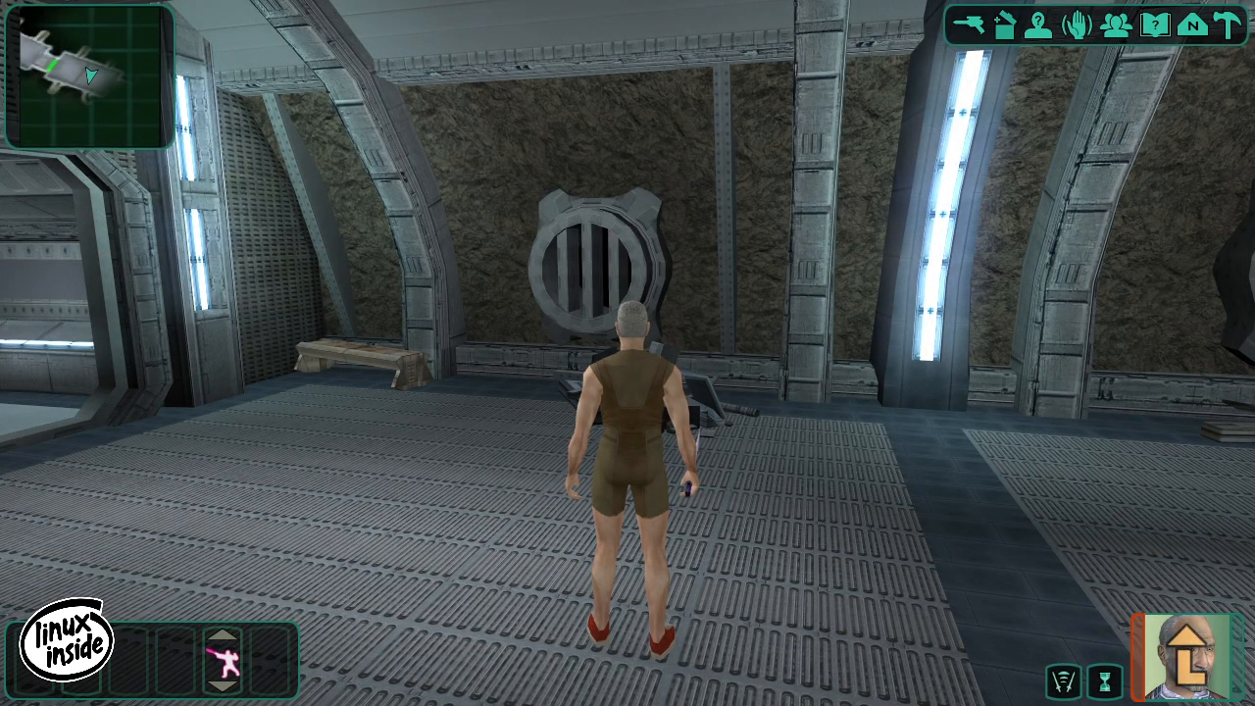
Run the character forward through the Peragus corridors and doorways toward the next passage.
key(W)
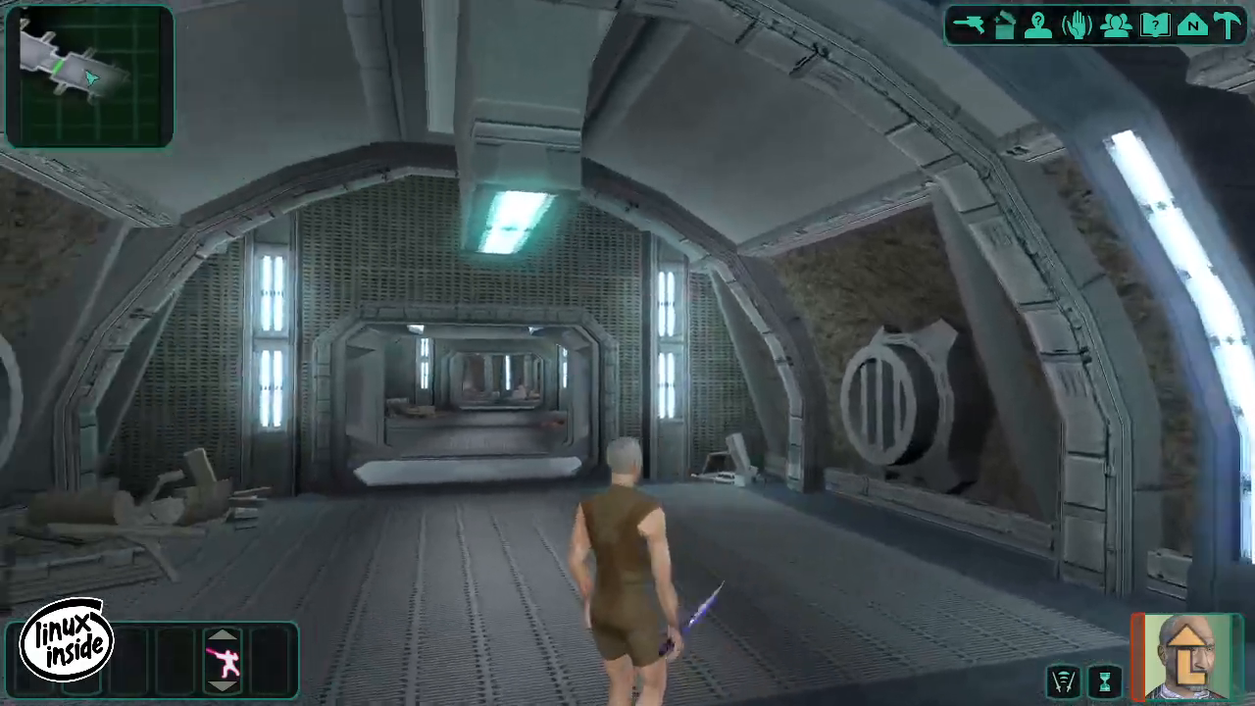
key(W)
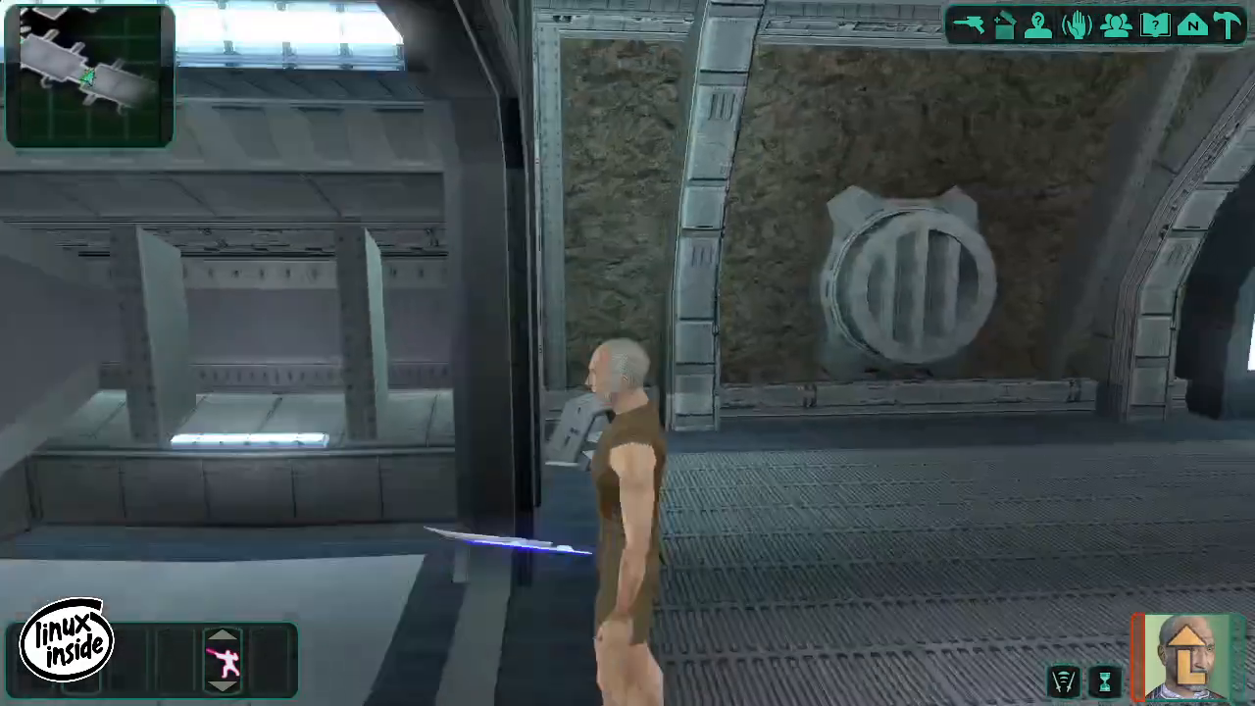
key(W)
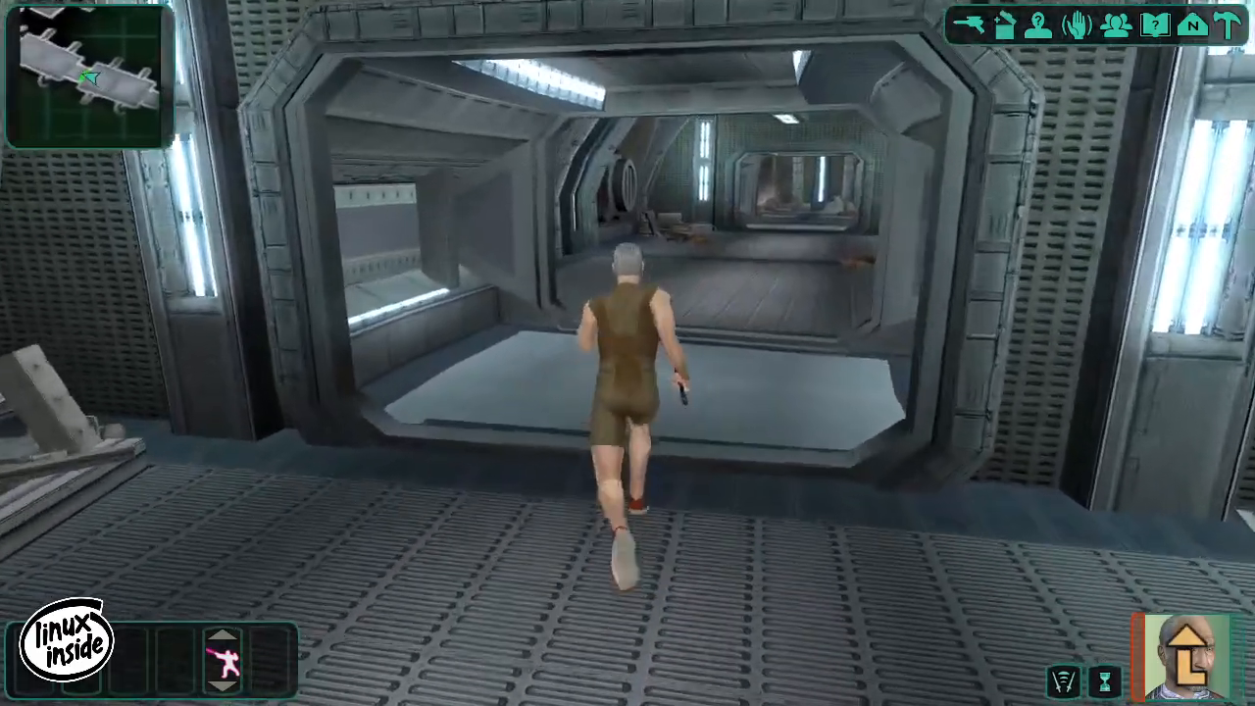
key(W)
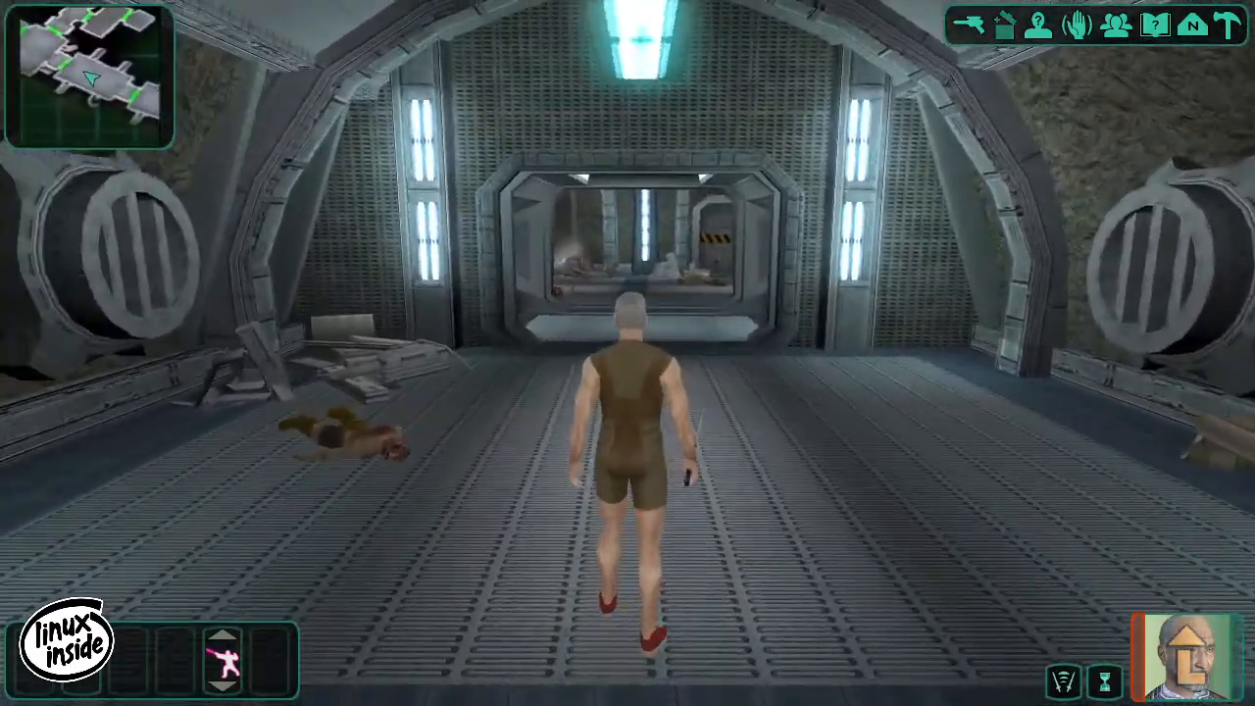
key(w)
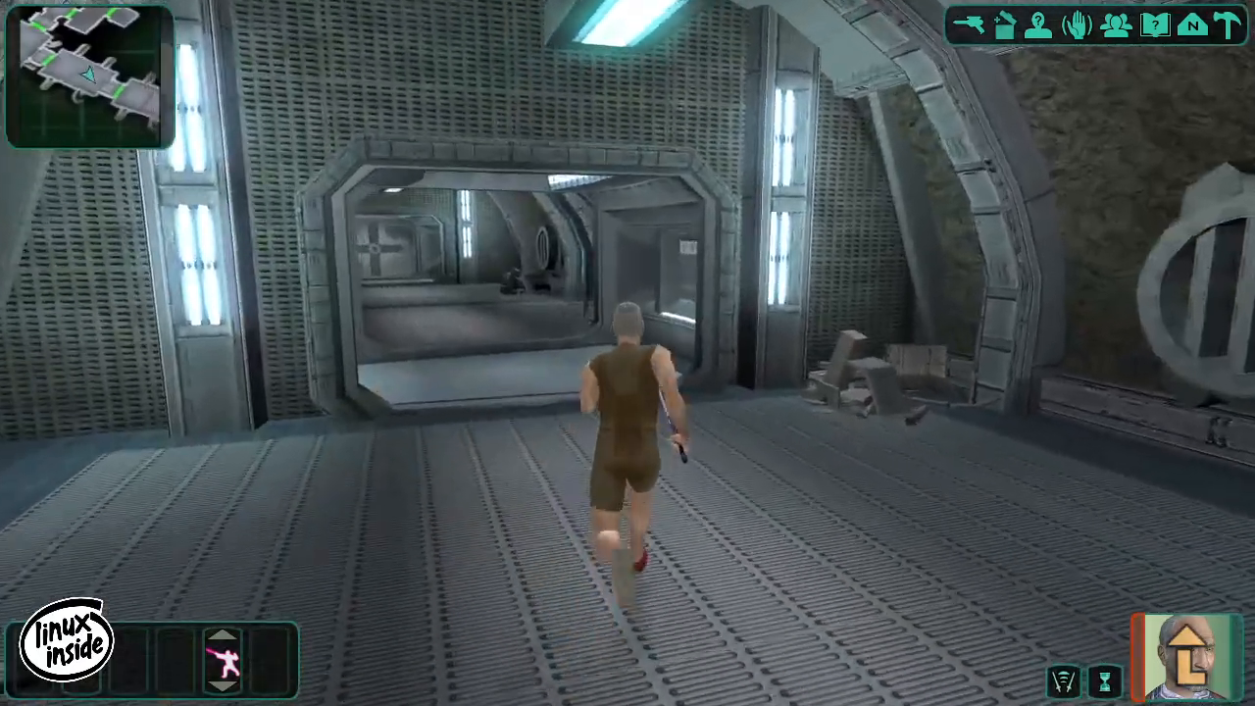
key(W)
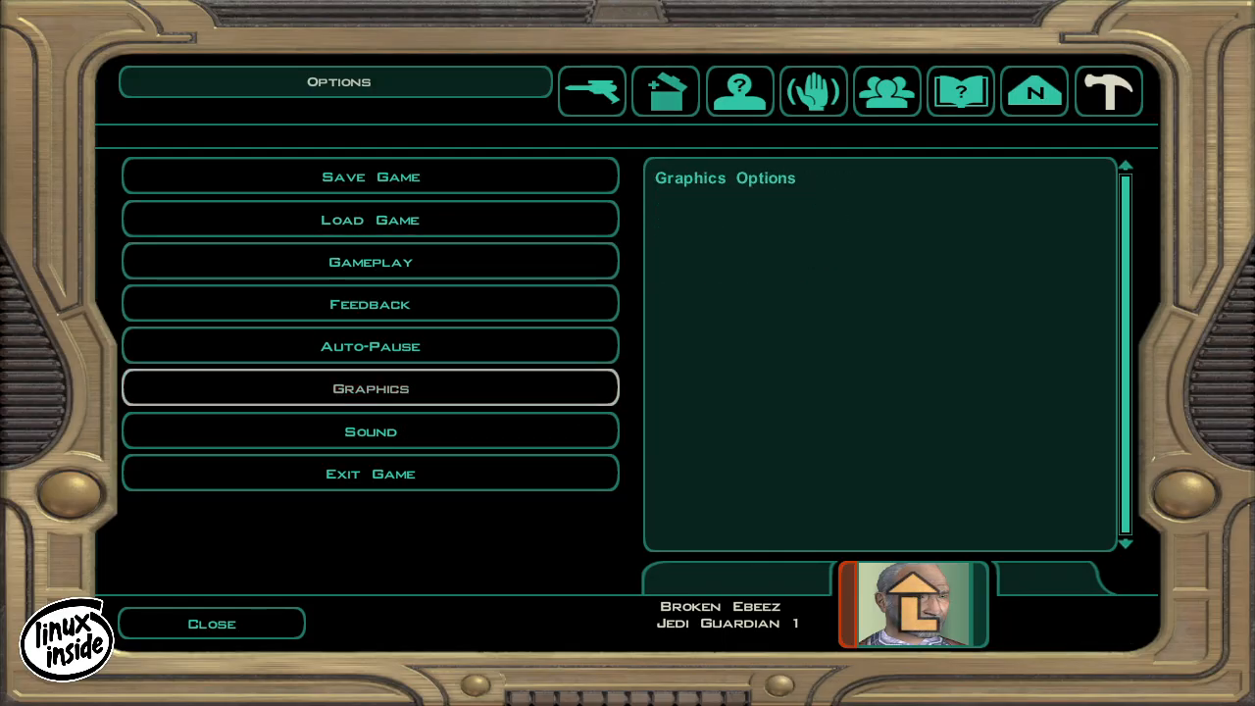
Exit the game from Options and confirm quitting without saving progress.
click(369, 473)
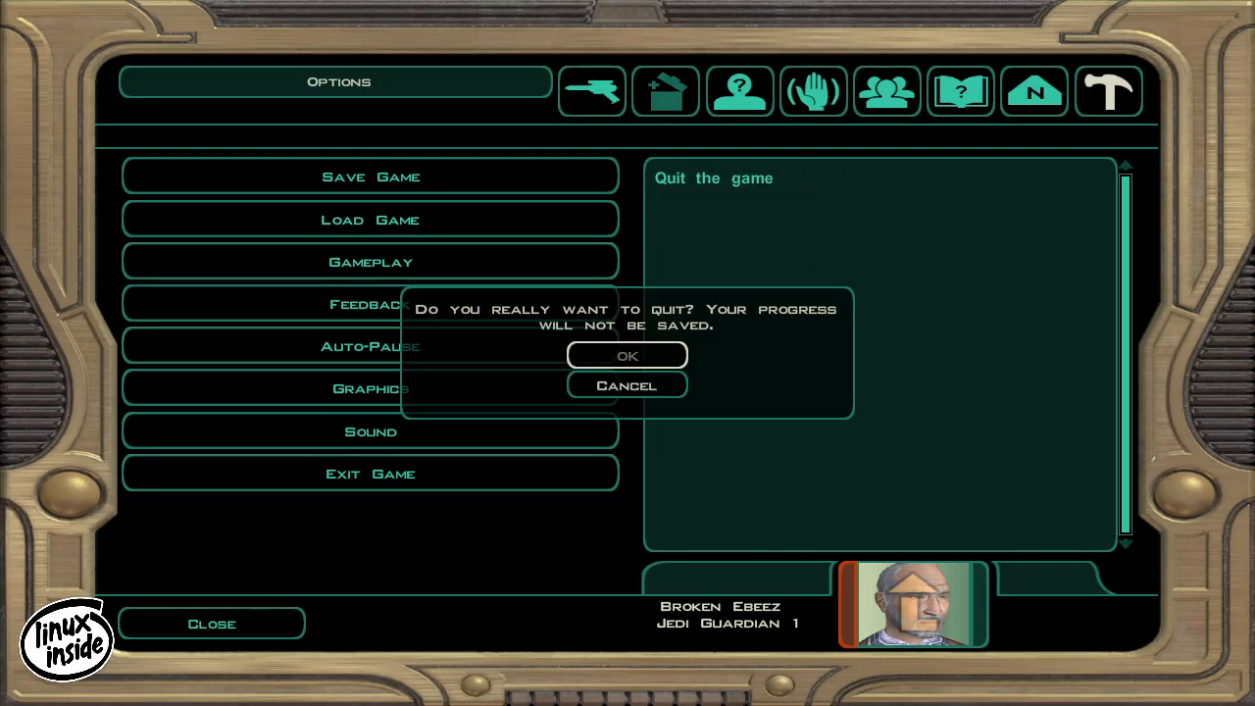
click(626, 355)
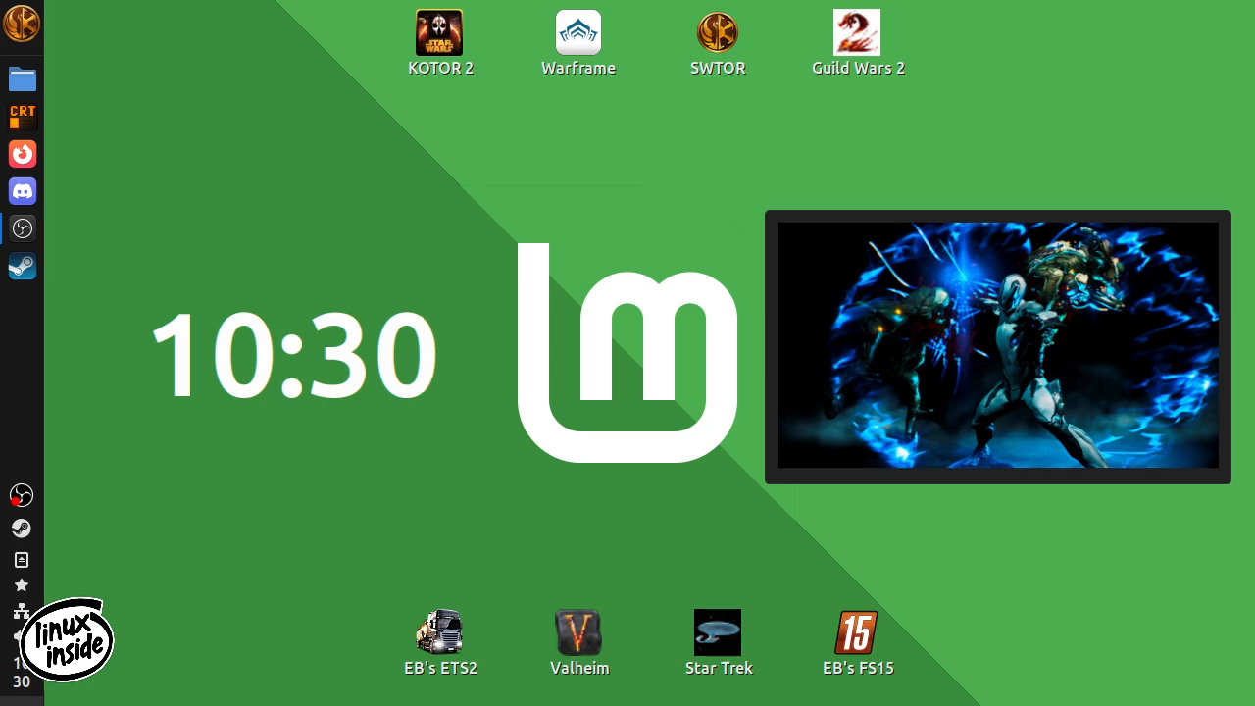
Browse the Cinnamon menu through Games, All Applications and Places, then close it.
click(21, 24)
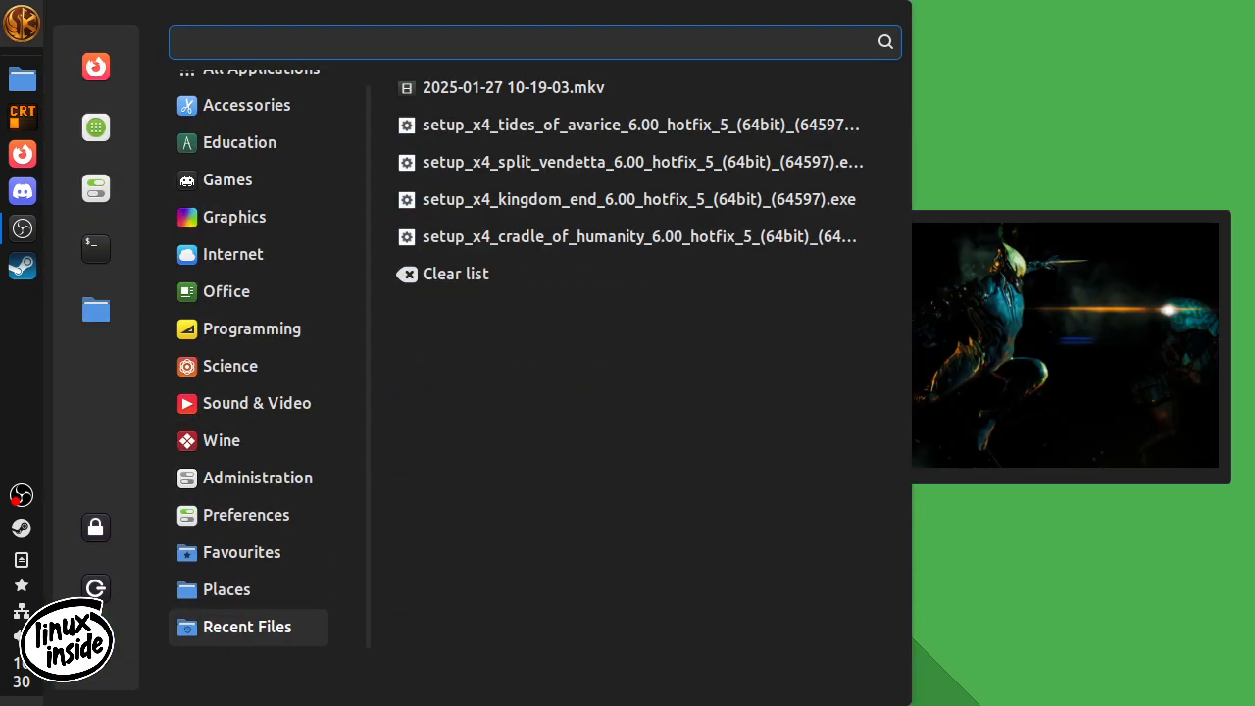
click(227, 180)
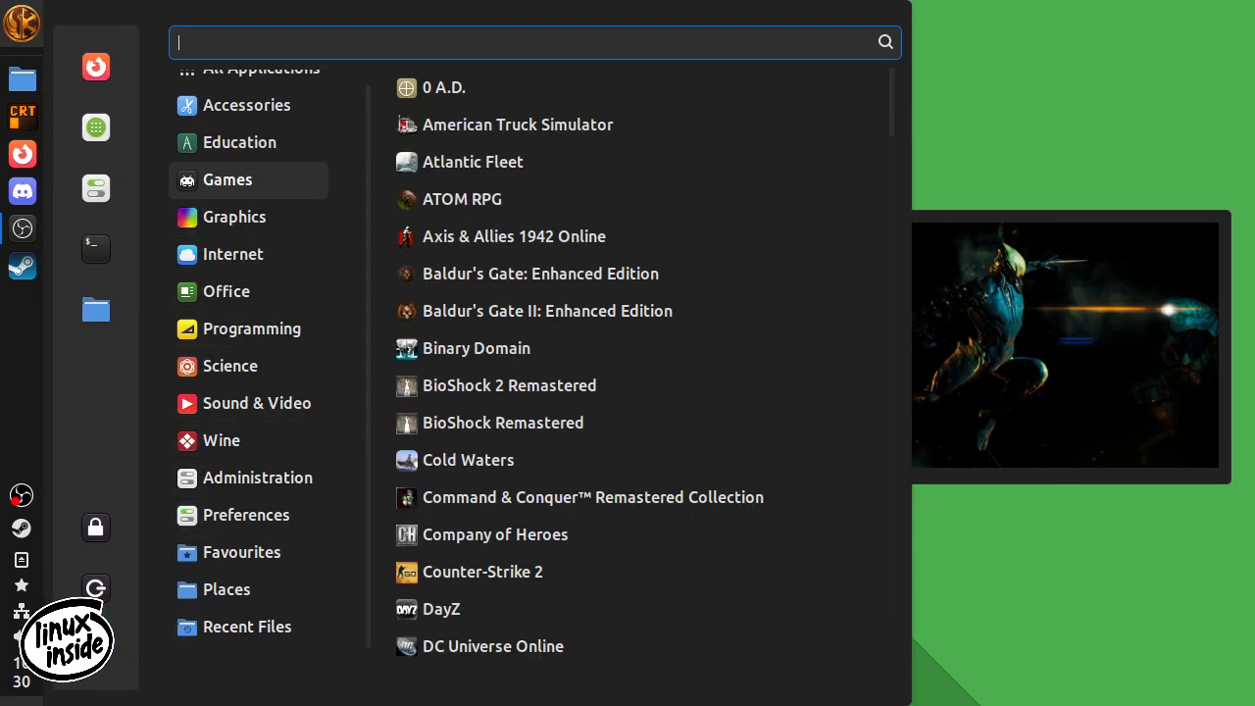
click(260, 87)
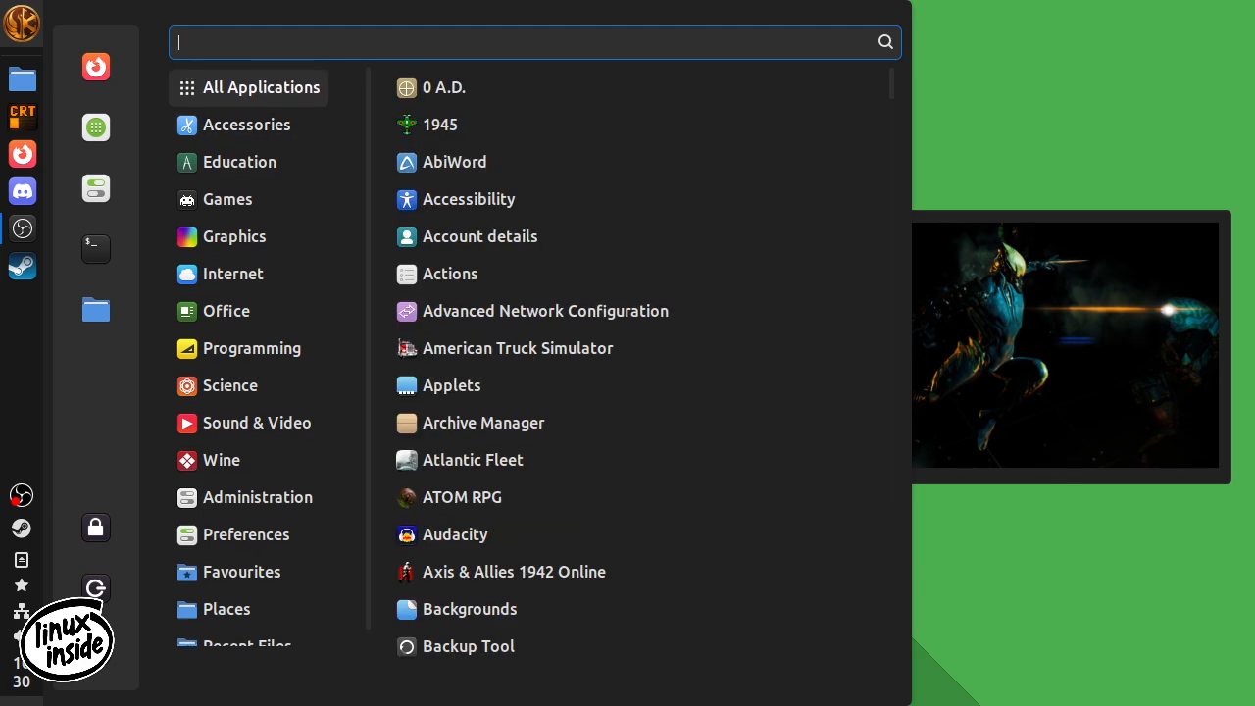
click(227, 609)
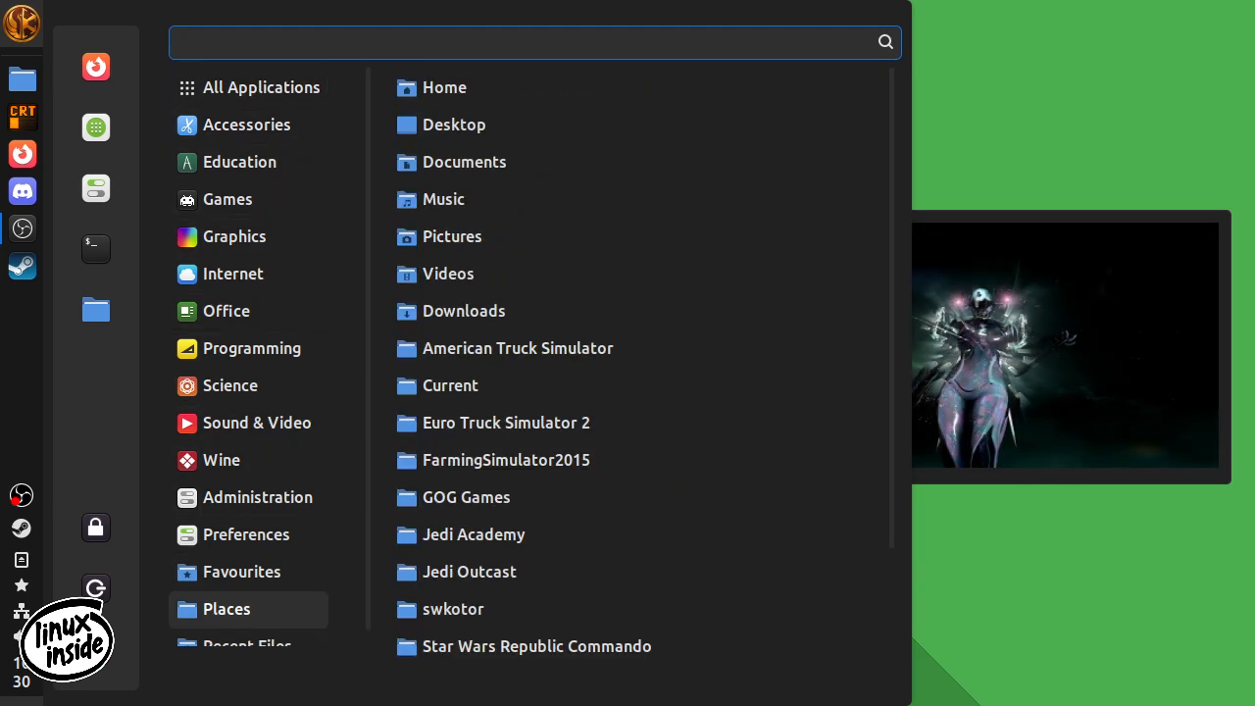
click(247, 125)
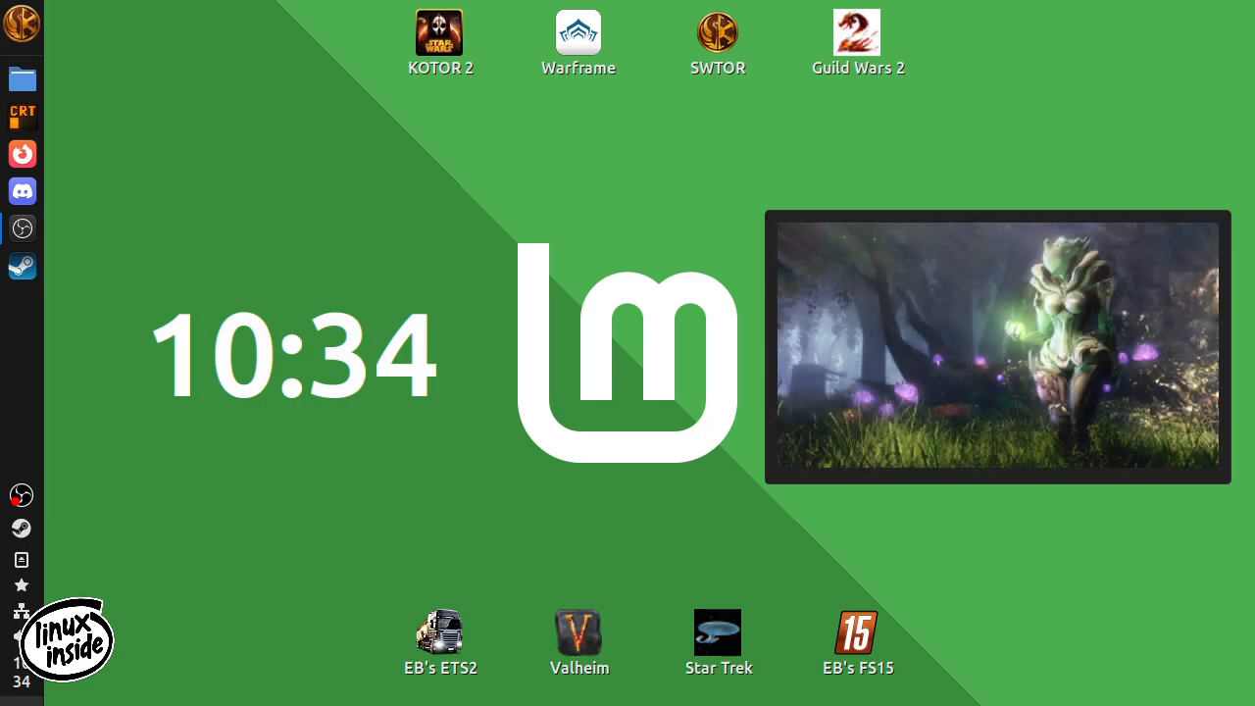
Restore the OBS Studio window from the left panel with recording still running.
click(22, 229)
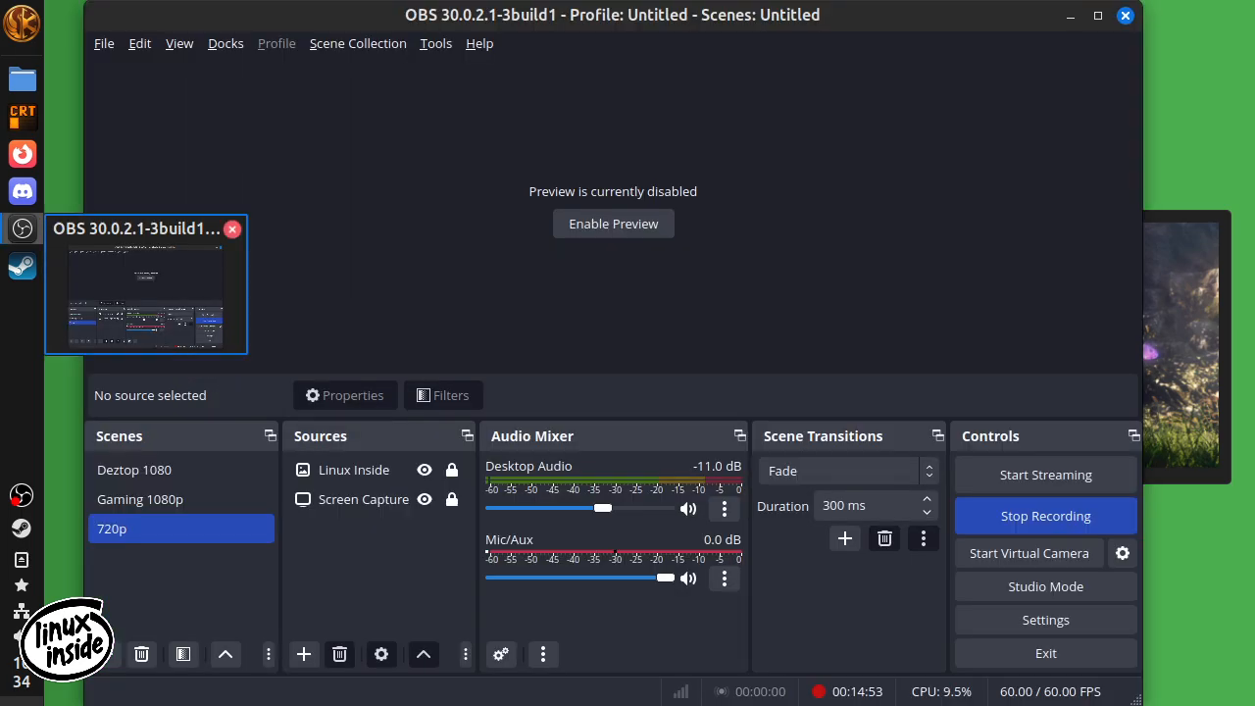